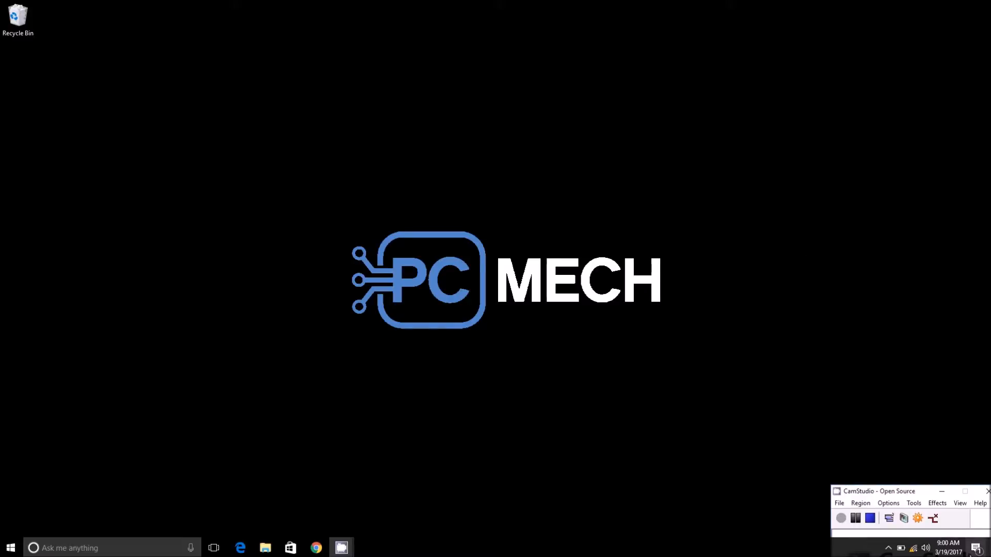
Step: Open Action Center, collapse the quick actions to one row, then expand them fully
left_click(980, 548)
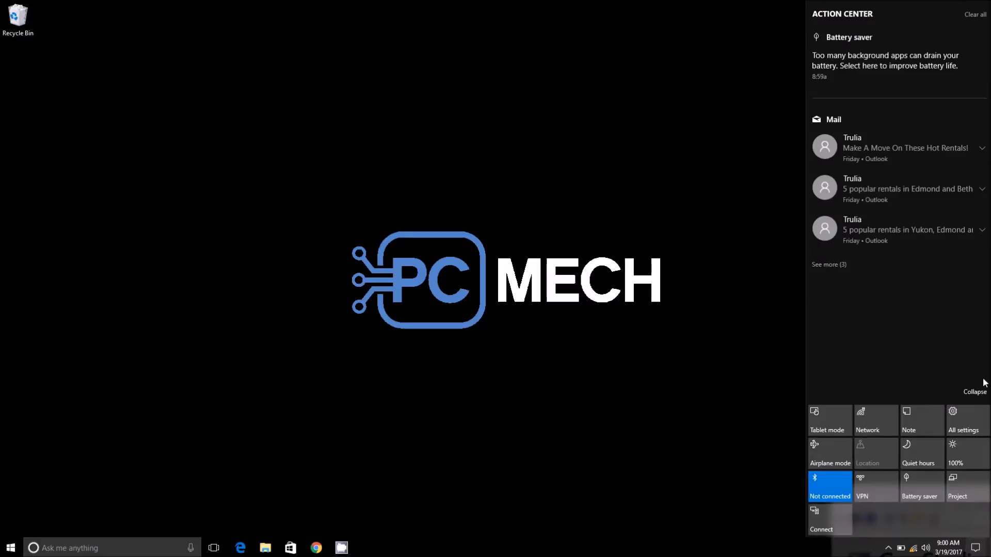
left_click(975, 391)
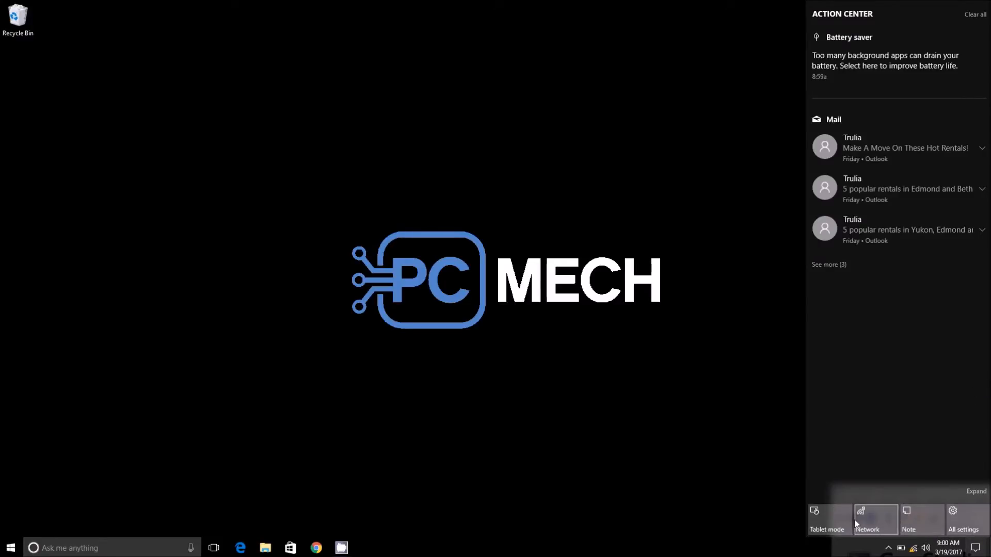
mouse_move(893, 520)
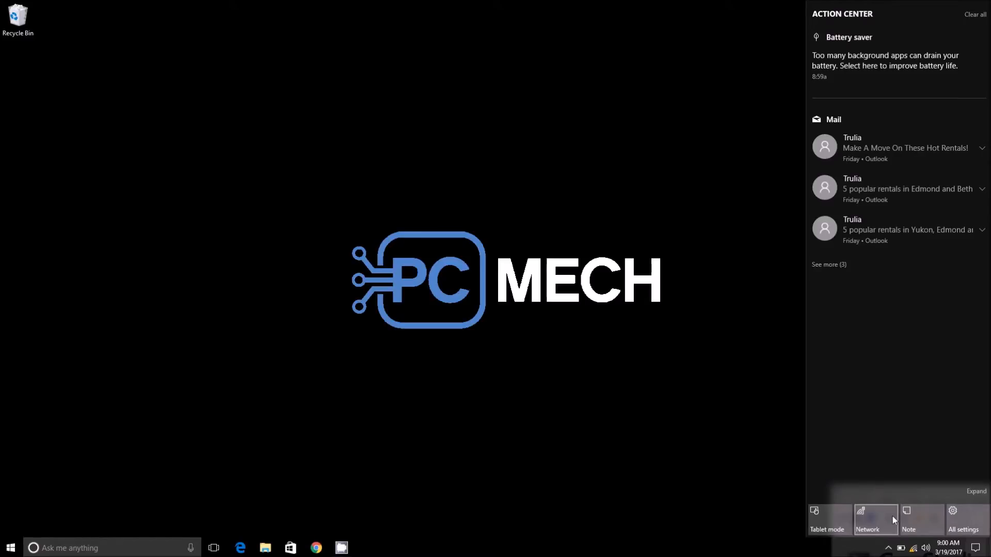
mouse_move(983, 495)
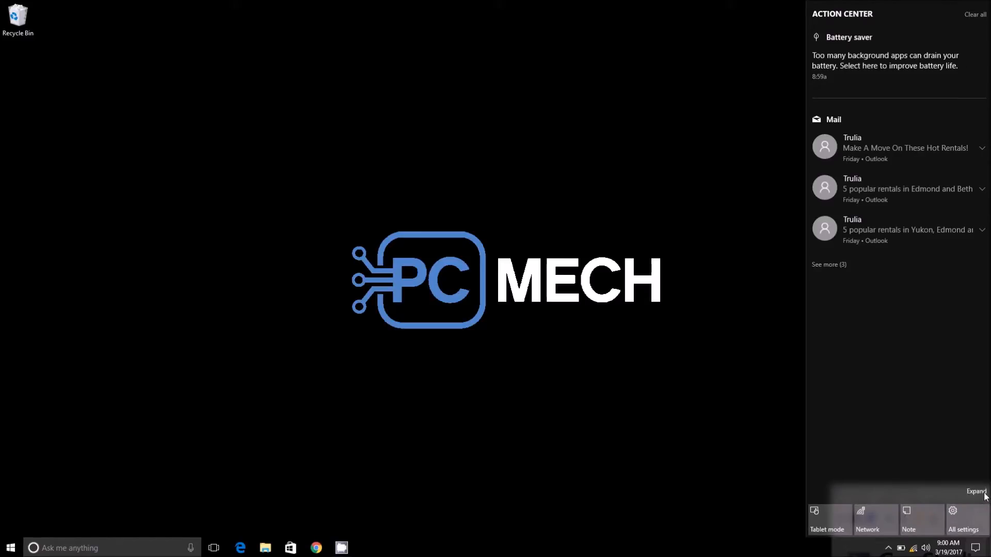
left_click(976, 491)
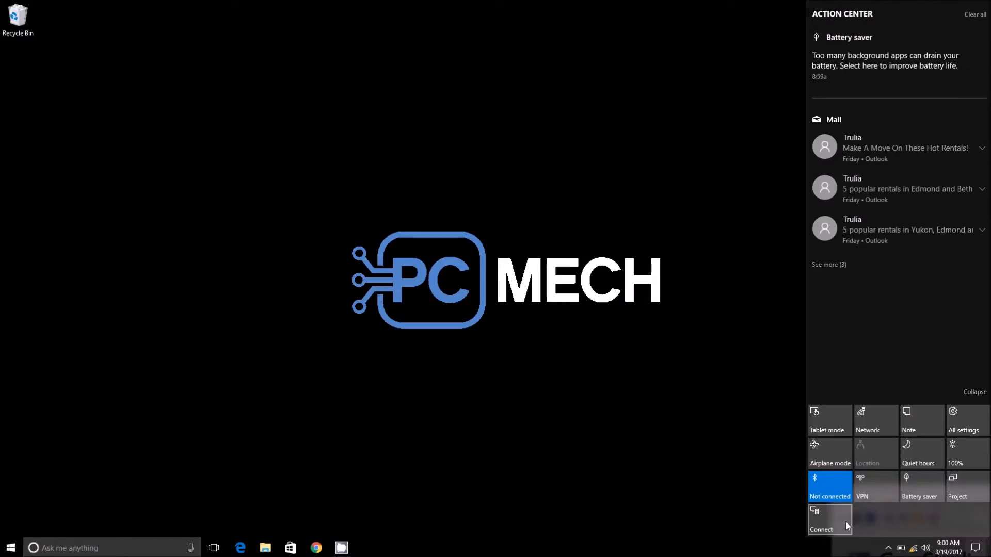
Step: Open the Connect pane and select the IC-BTS08 speaker to connect it
left_click(820, 524)
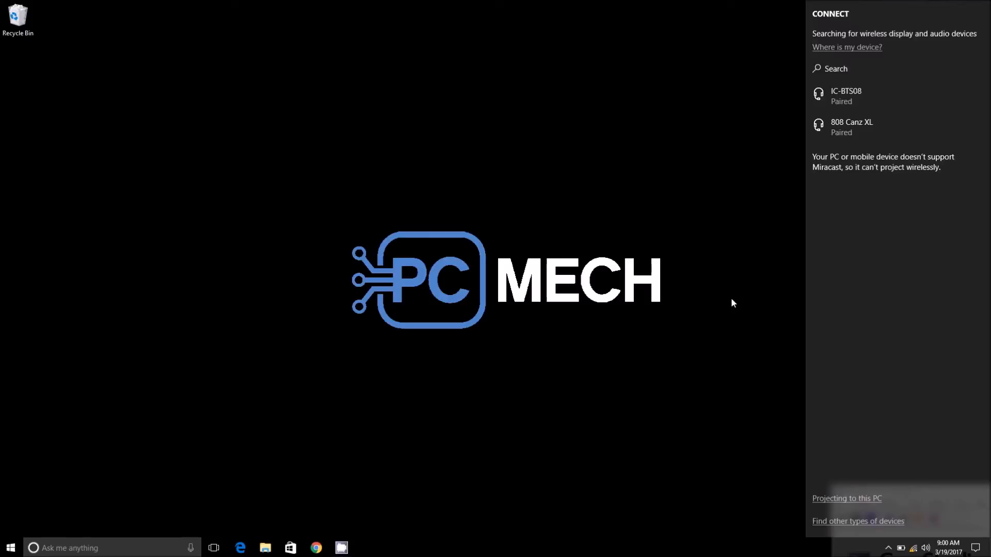
mouse_move(806, 77)
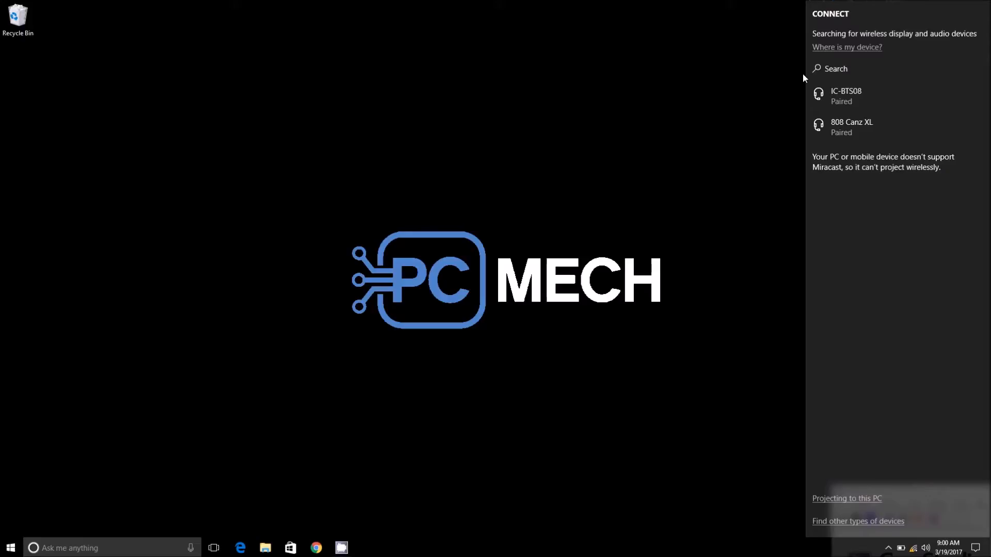
left_click(847, 95)
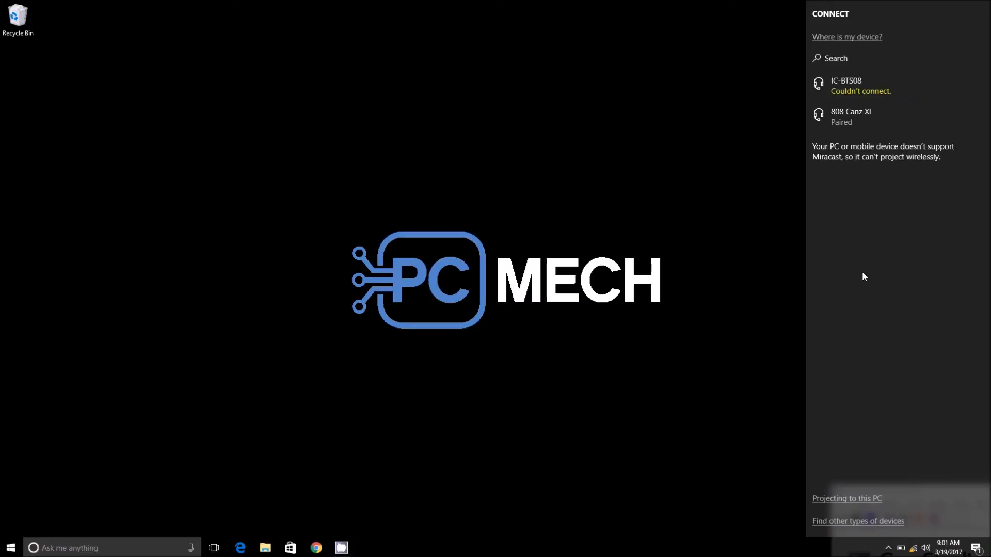
mouse_move(889, 116)
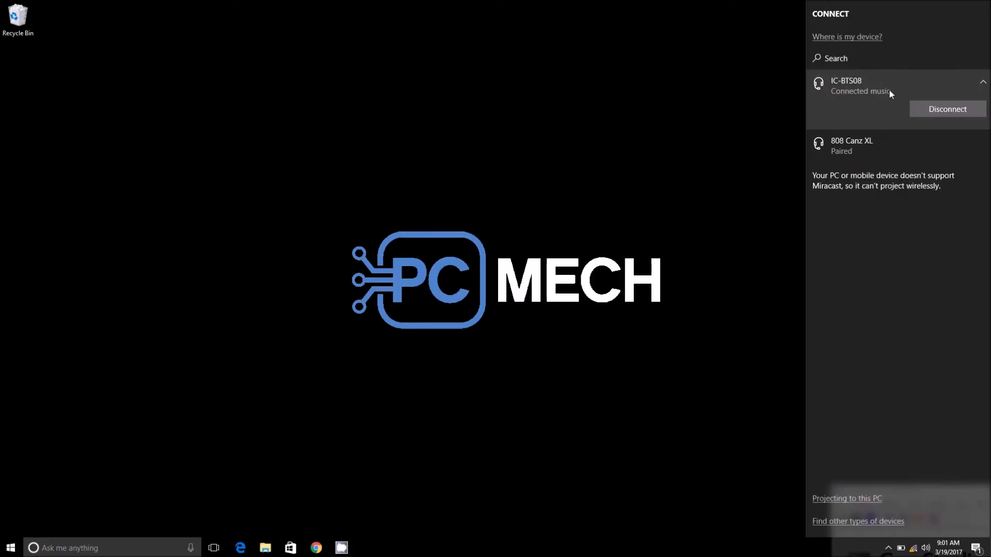
mouse_move(879, 105)
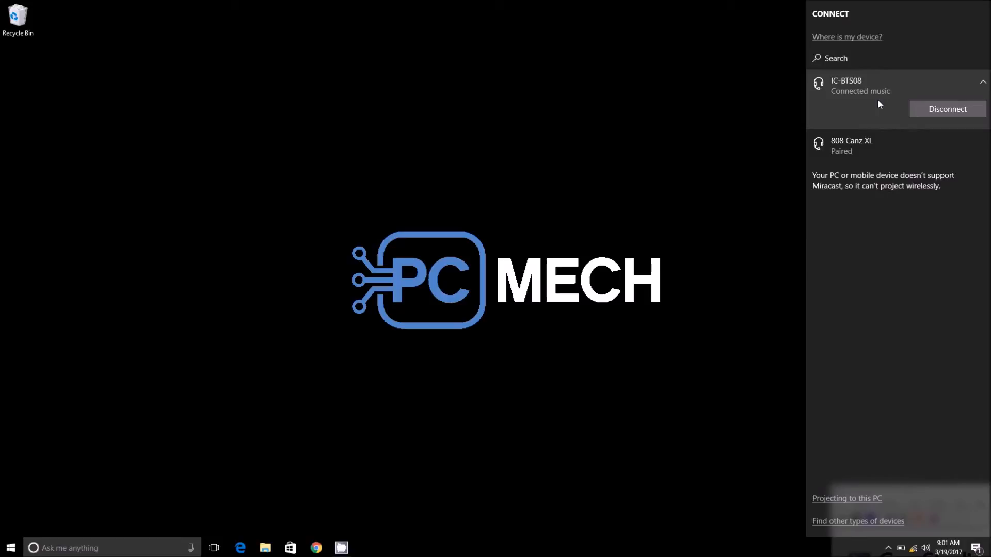
mouse_move(924, 119)
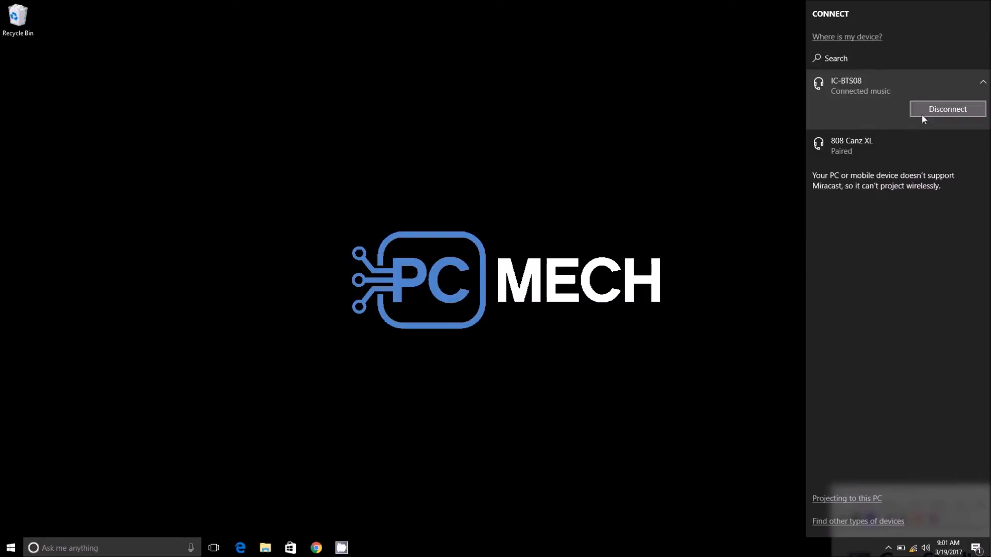
Step: Disconnect the IC-BTS08 speaker
left_click(948, 109)
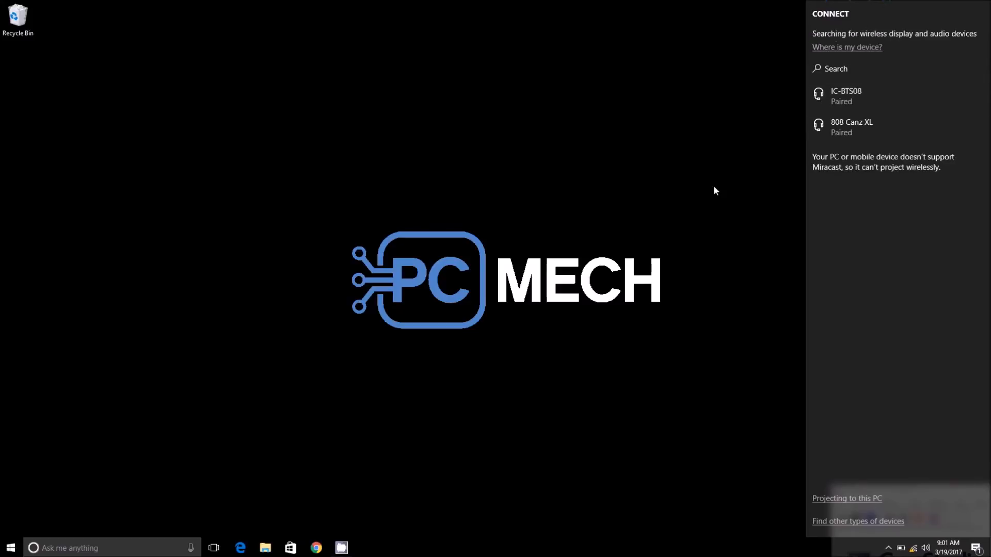
mouse_move(653, 202)
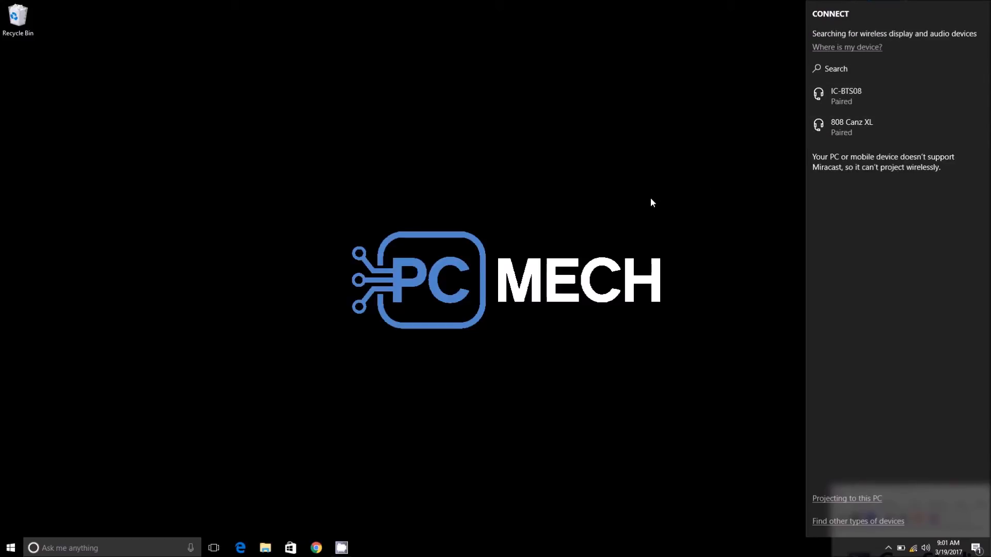
mouse_move(625, 172)
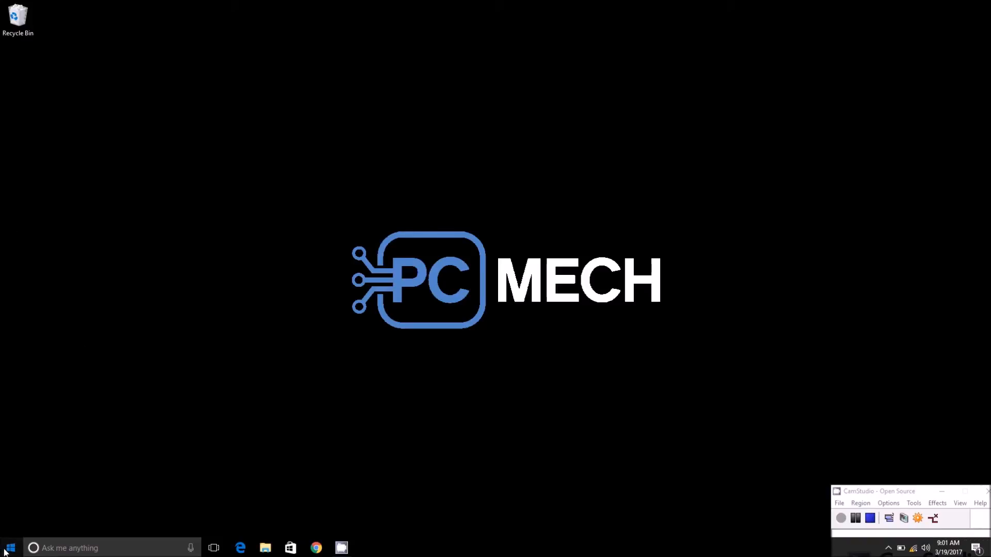
Step: Go from the Start menu into Settings and open Devices for Bluetooth
left_click(9, 549)
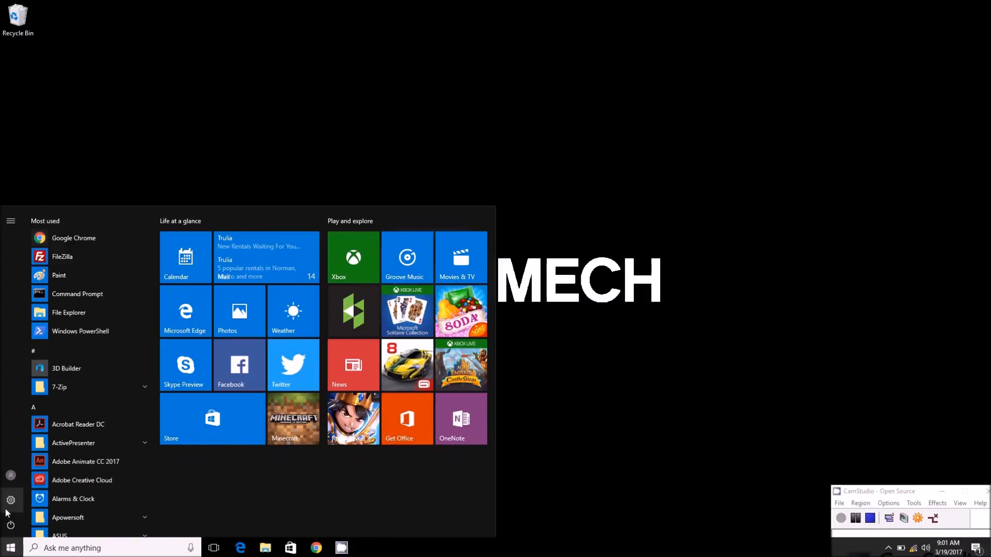
left_click(10, 500)
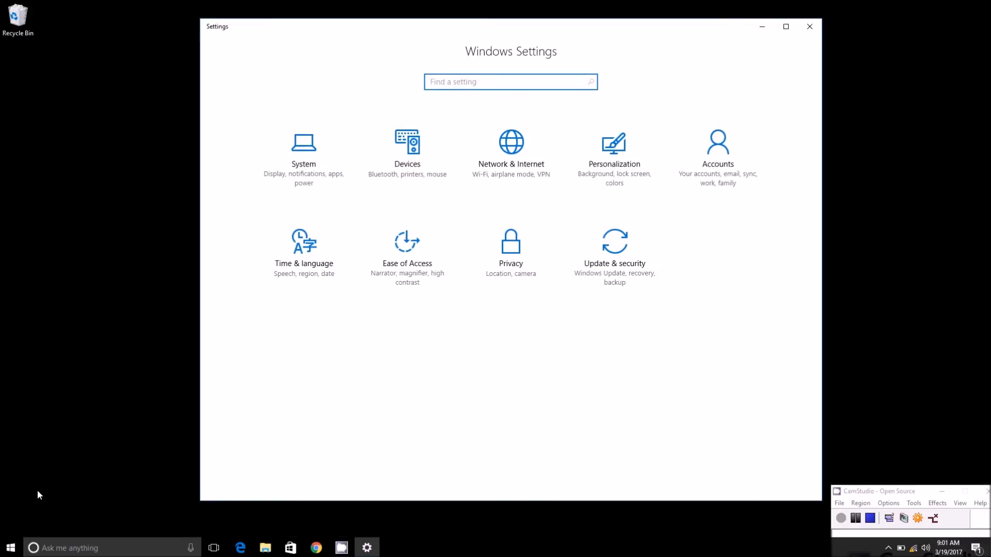
mouse_move(407, 151)
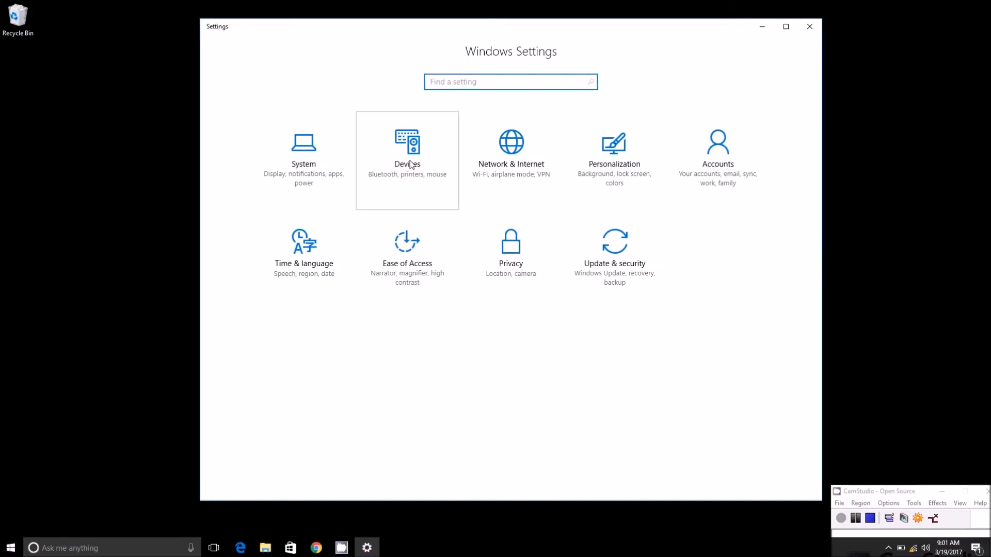
left_click(408, 160)
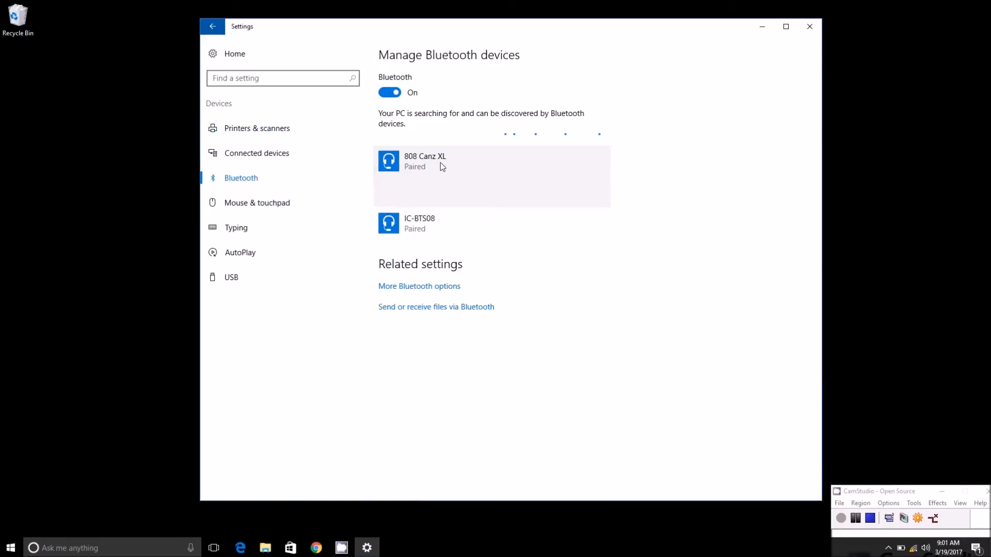
Step: Expand IC-BTS08 to show Remove device, view More Bluetooth options, then close Settings
left_click(492, 223)
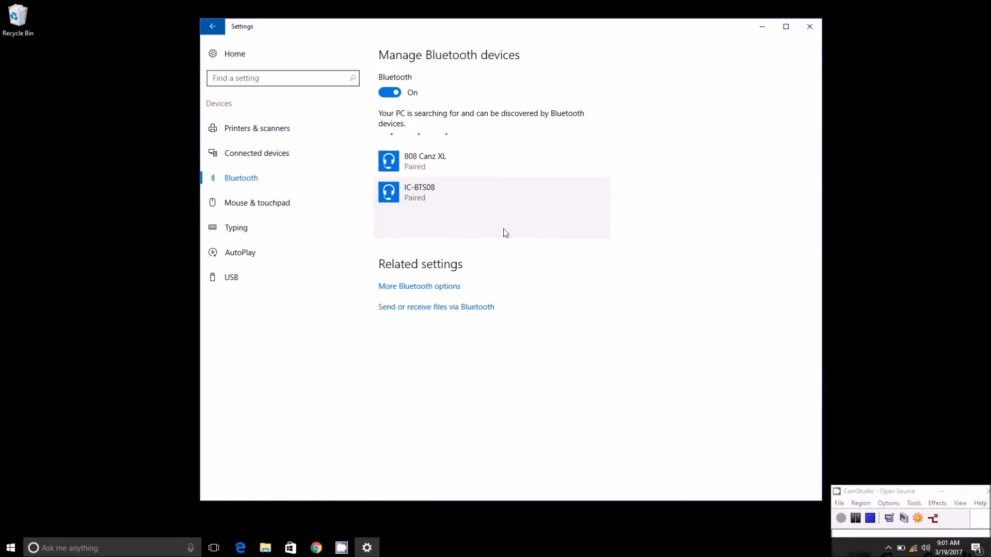
left_click(491, 191)
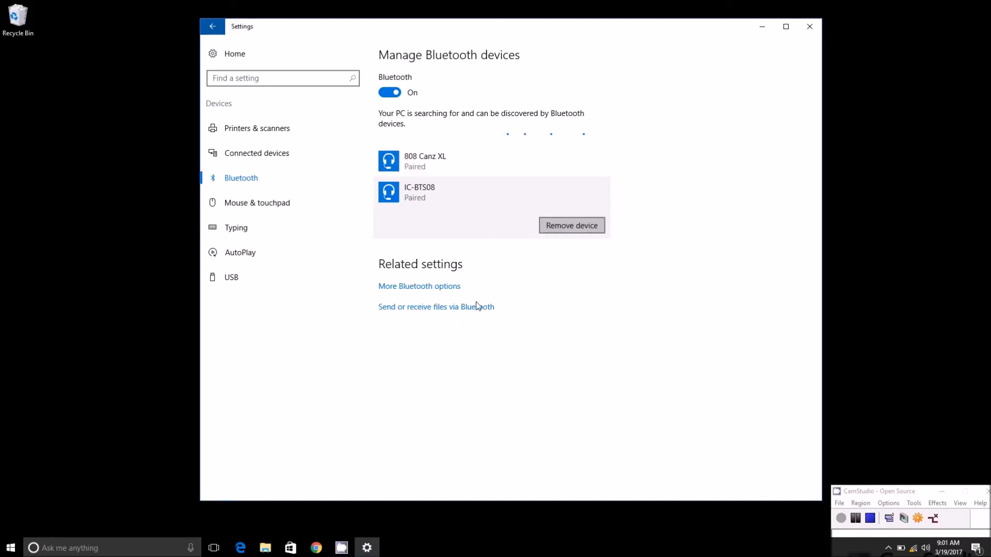
mouse_move(419, 292)
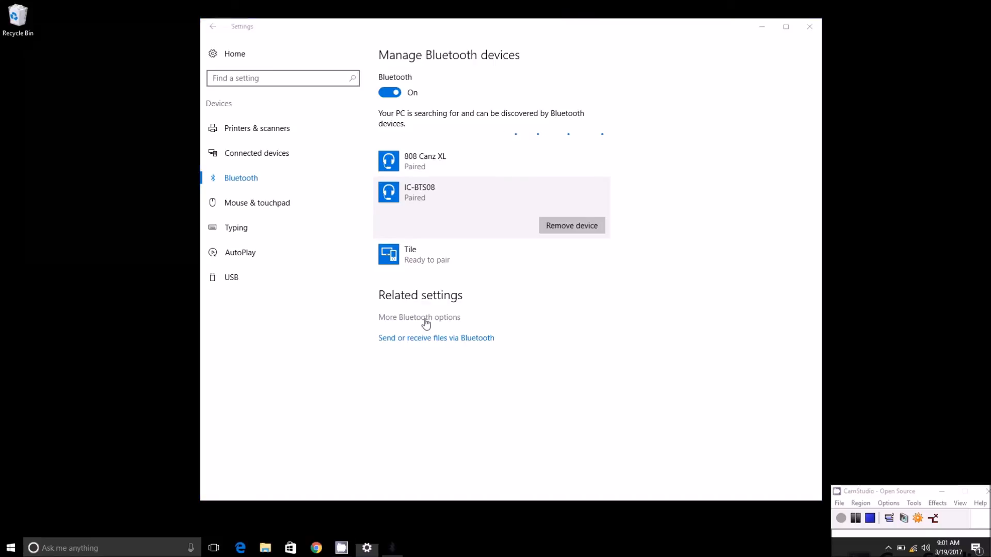
left_click(419, 316)
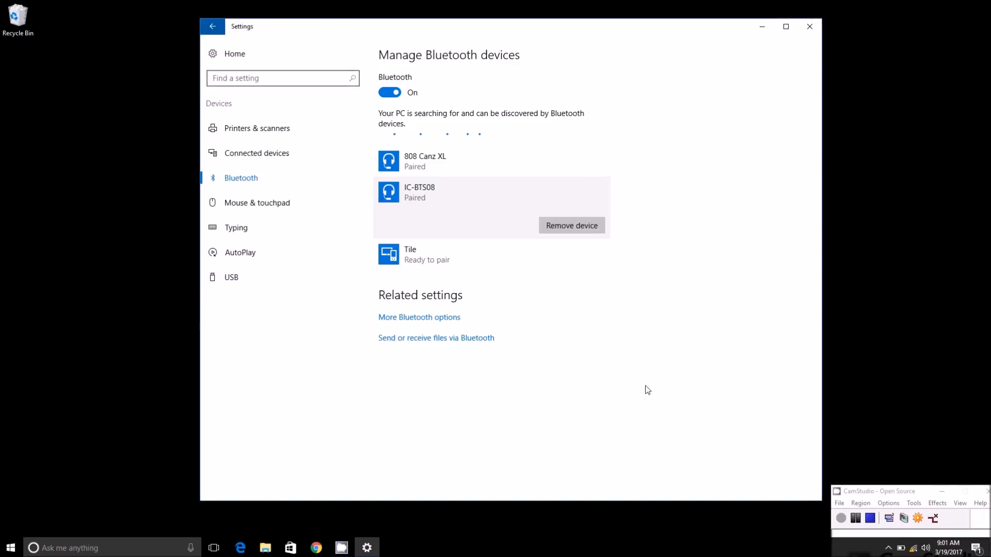
mouse_move(810, 27)
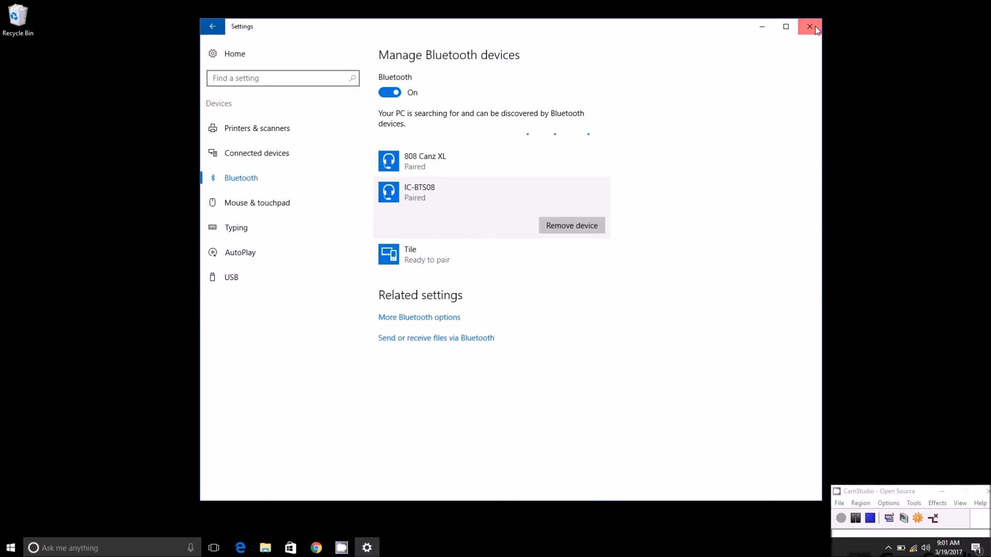
left_click(811, 27)
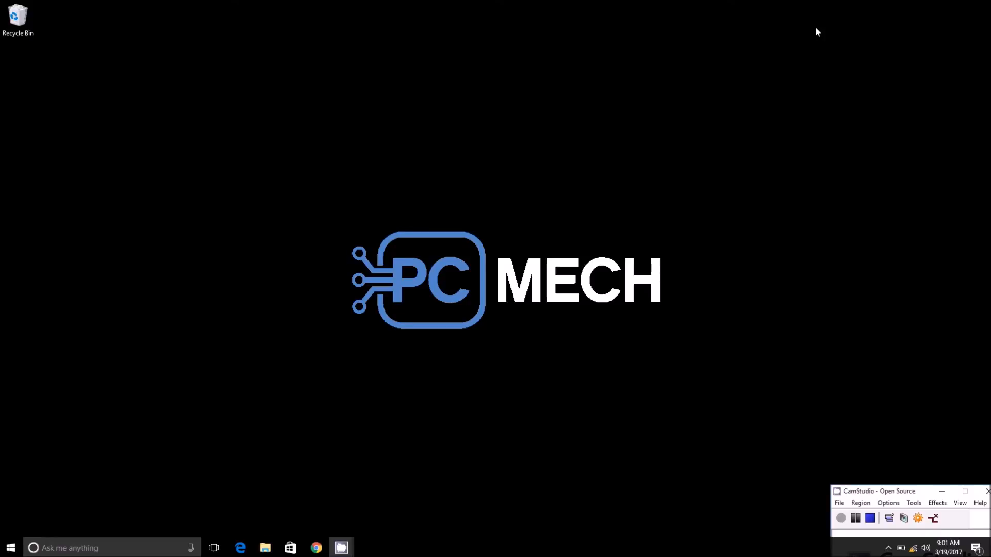
mouse_move(797, 47)
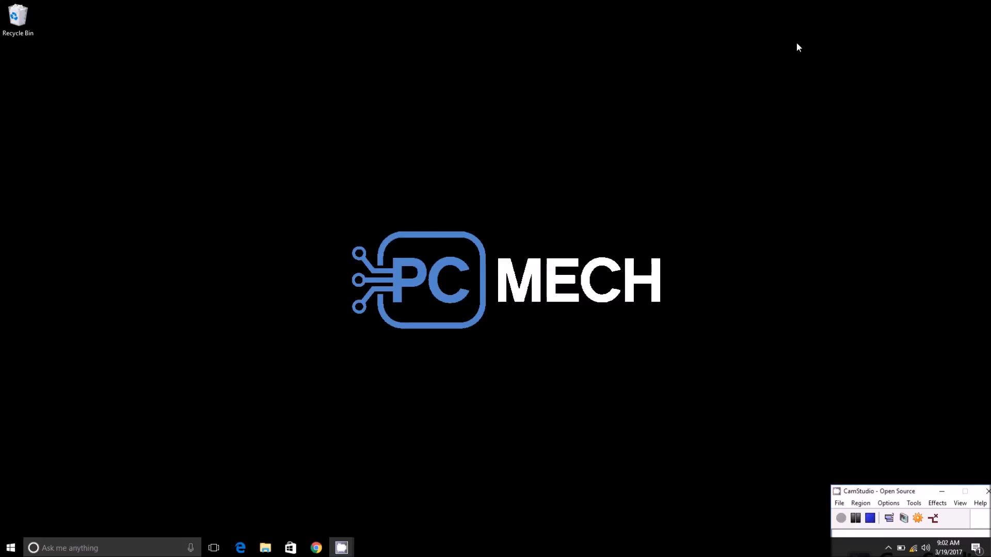